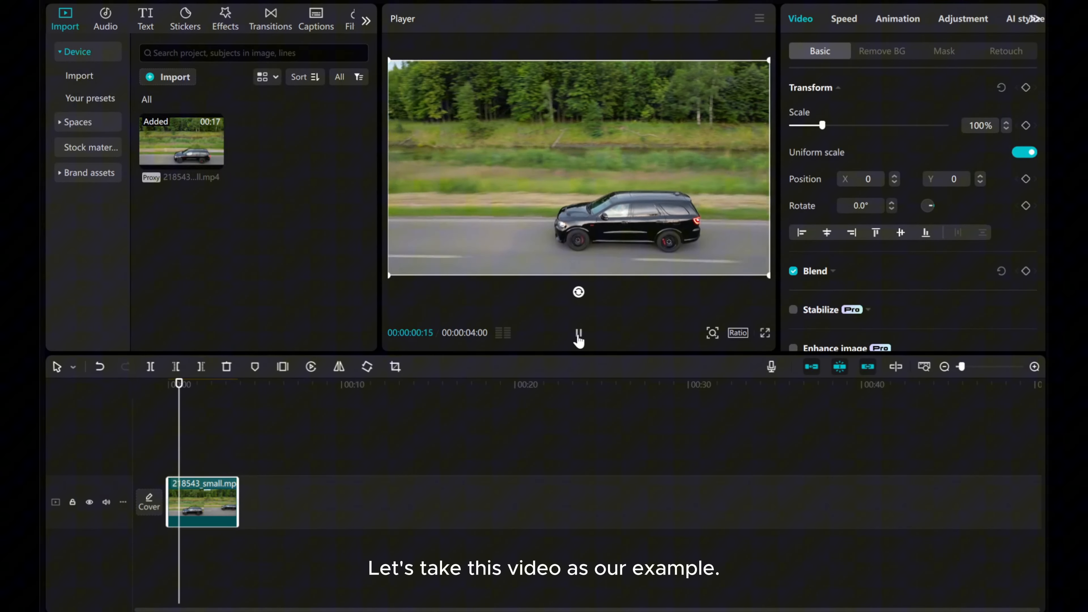
- Preview the car clip, then copy it from its right-click menu to duplicate onto a track above
click(578, 334)
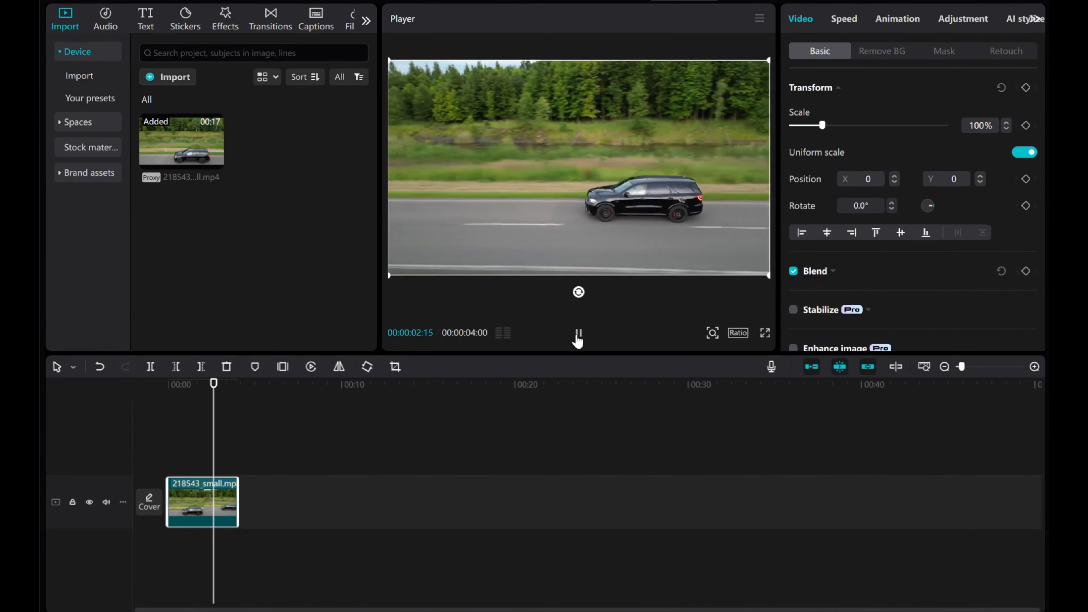
click(578, 333)
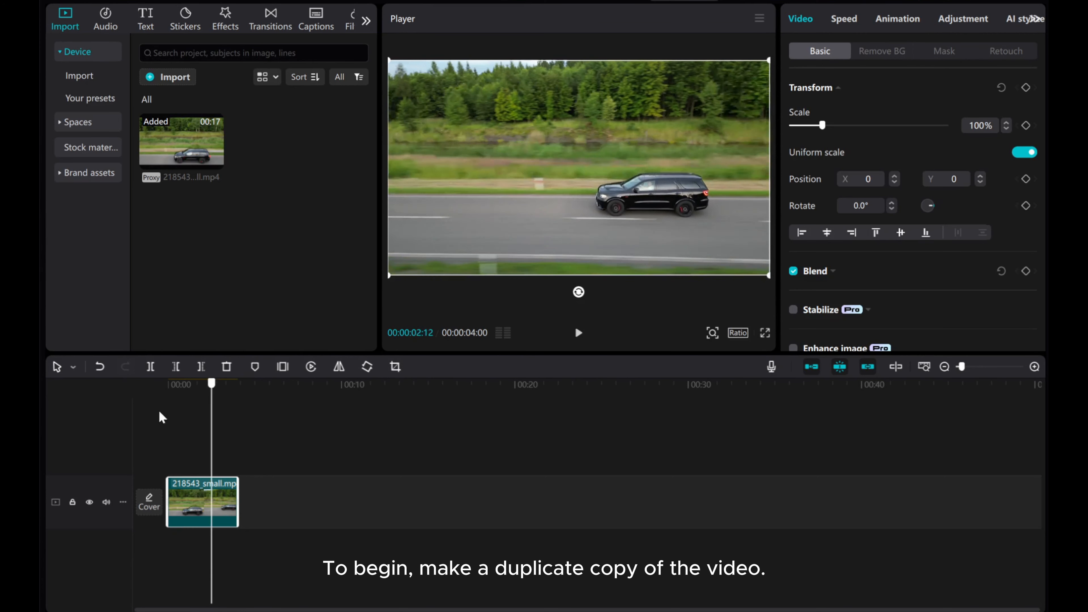
right_click(201, 499)
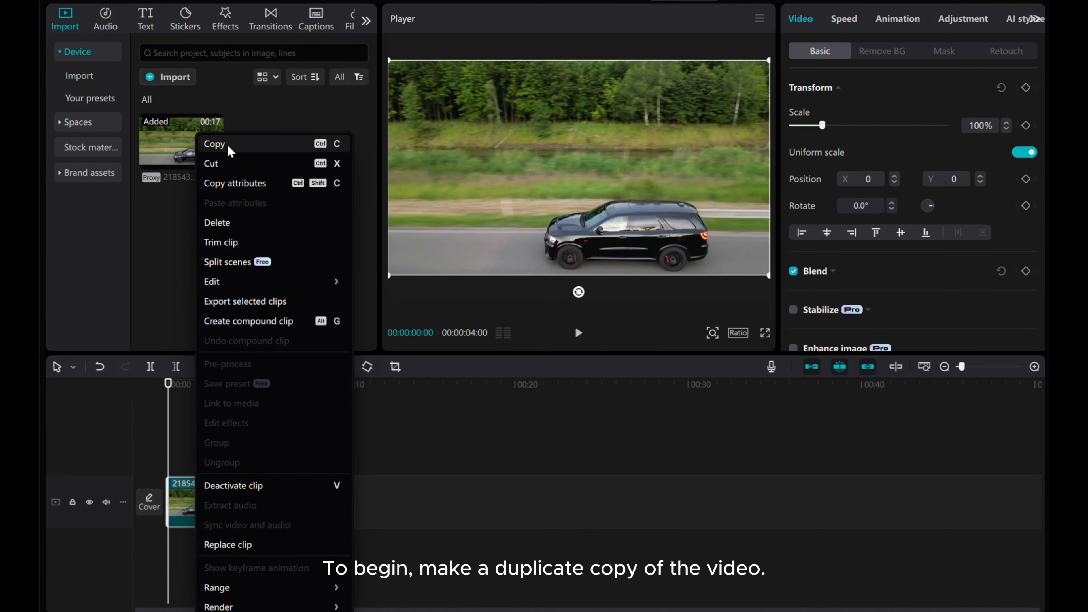
click(214, 143)
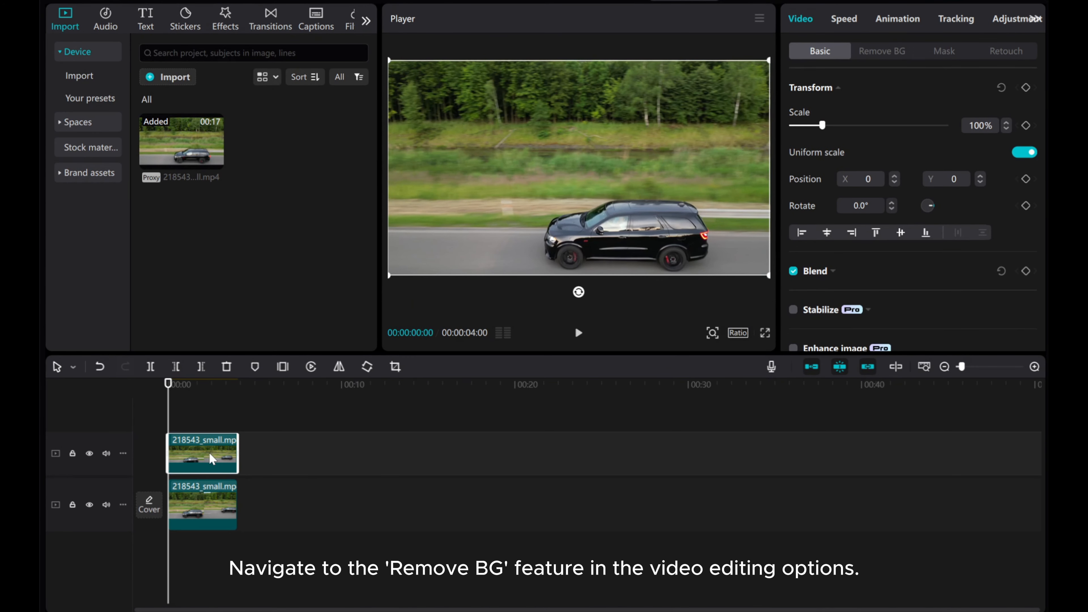
mouse_move(882, 59)
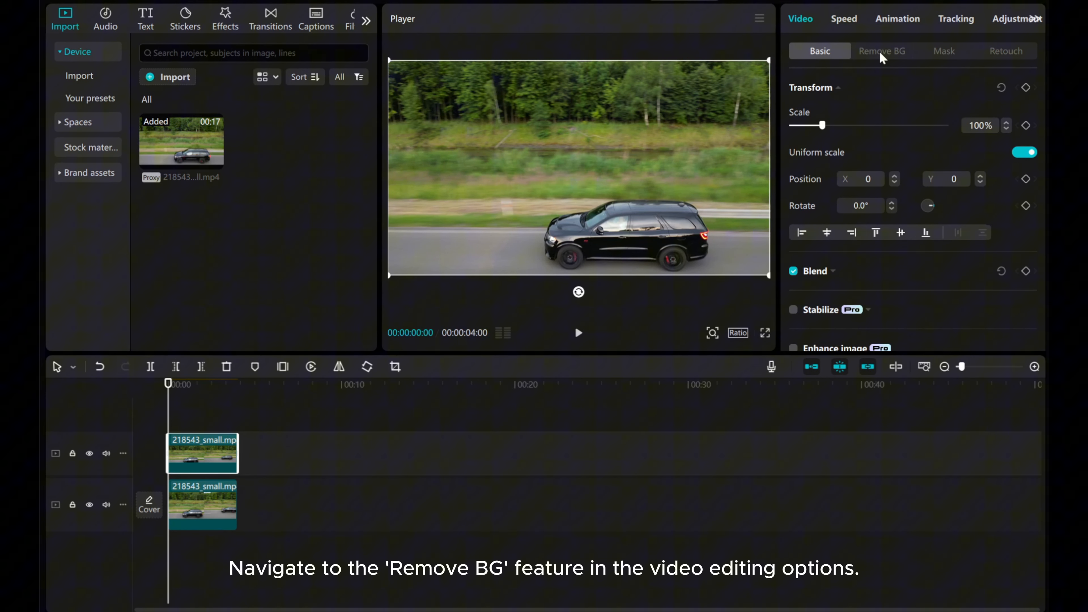
- Apply a Custom removal background cutout around the car on the top copy via Remove BG
click(882, 50)
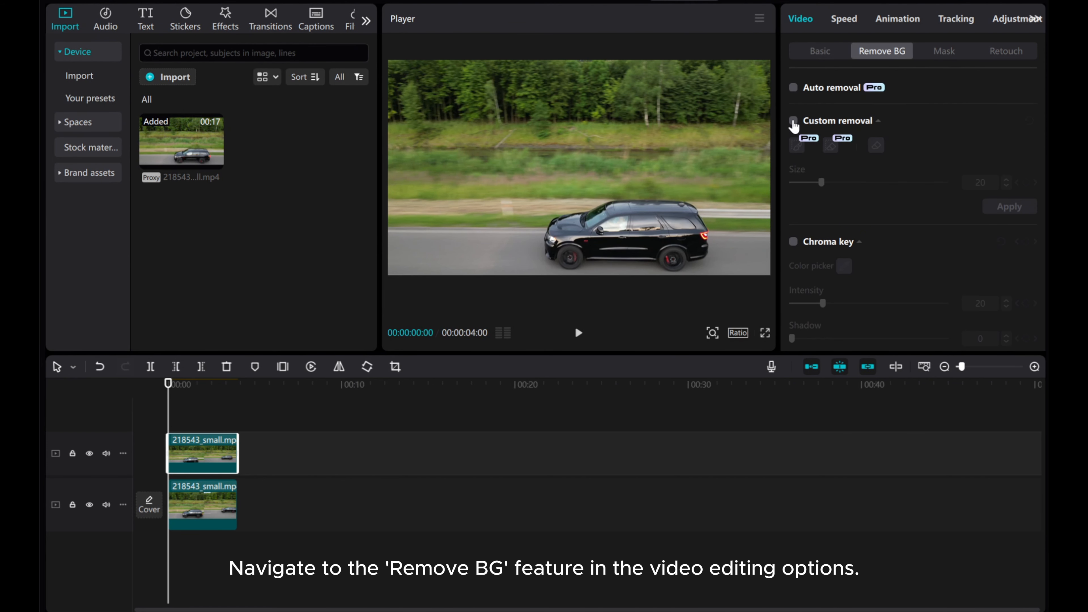
click(794, 120)
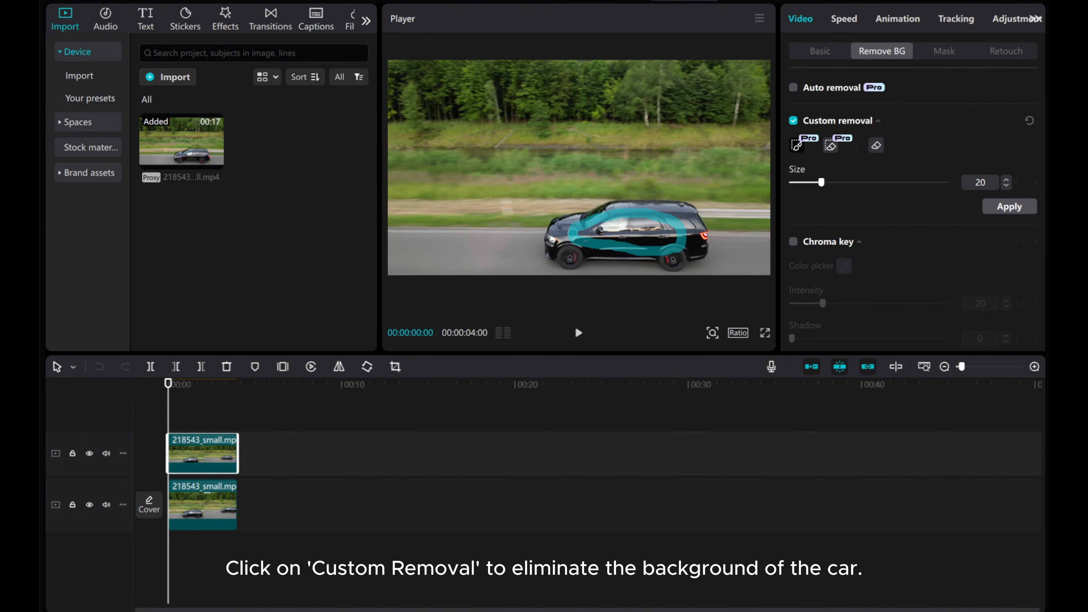
click(1008, 206)
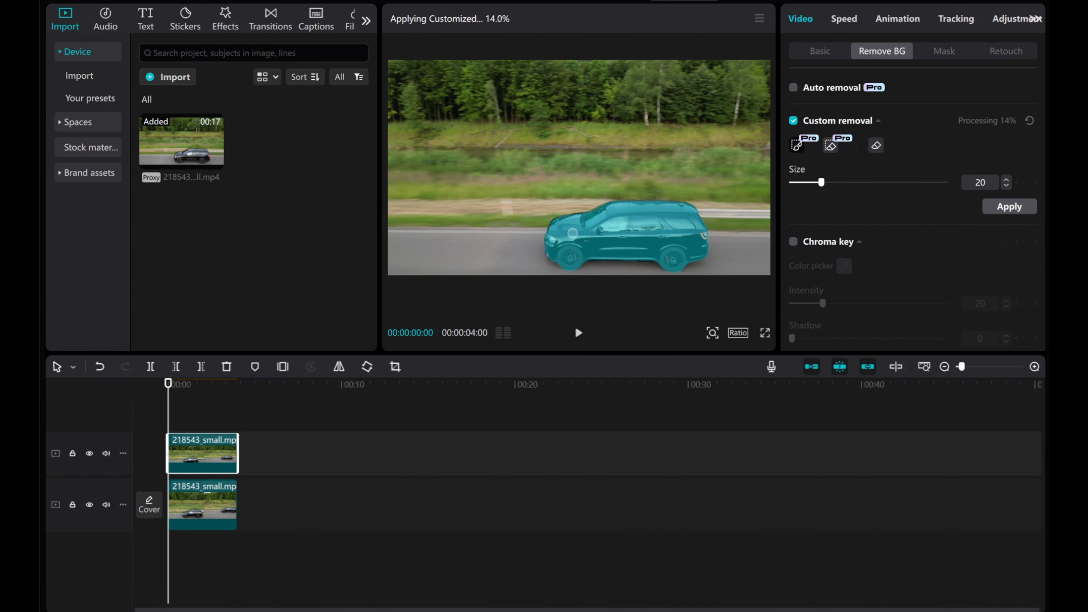
click(1008, 206)
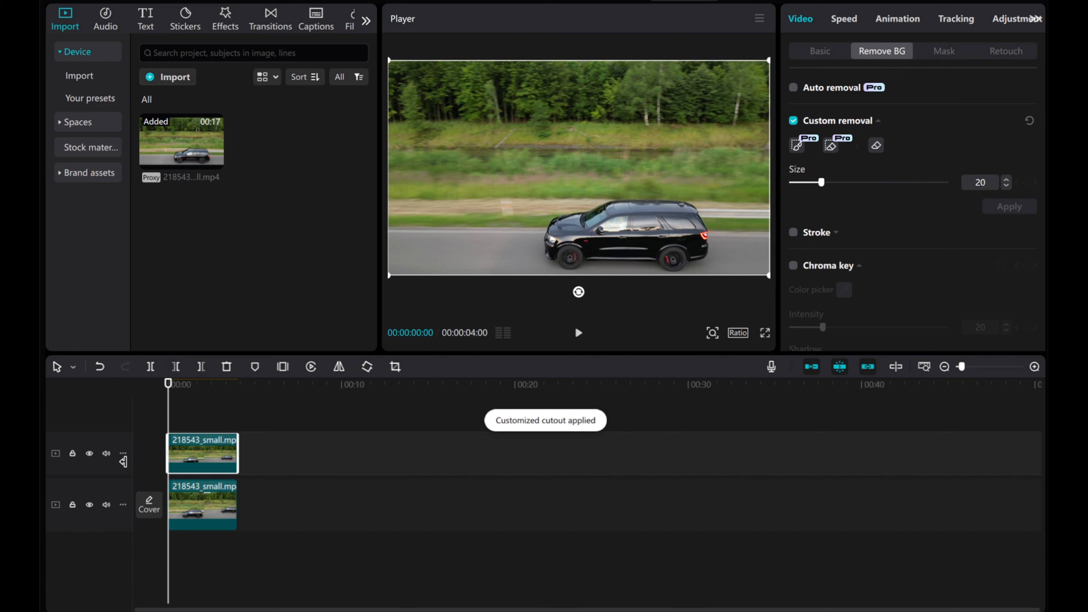
- Select the cut-out car clip on the timeline ready to copy it to a third track
click(89, 504)
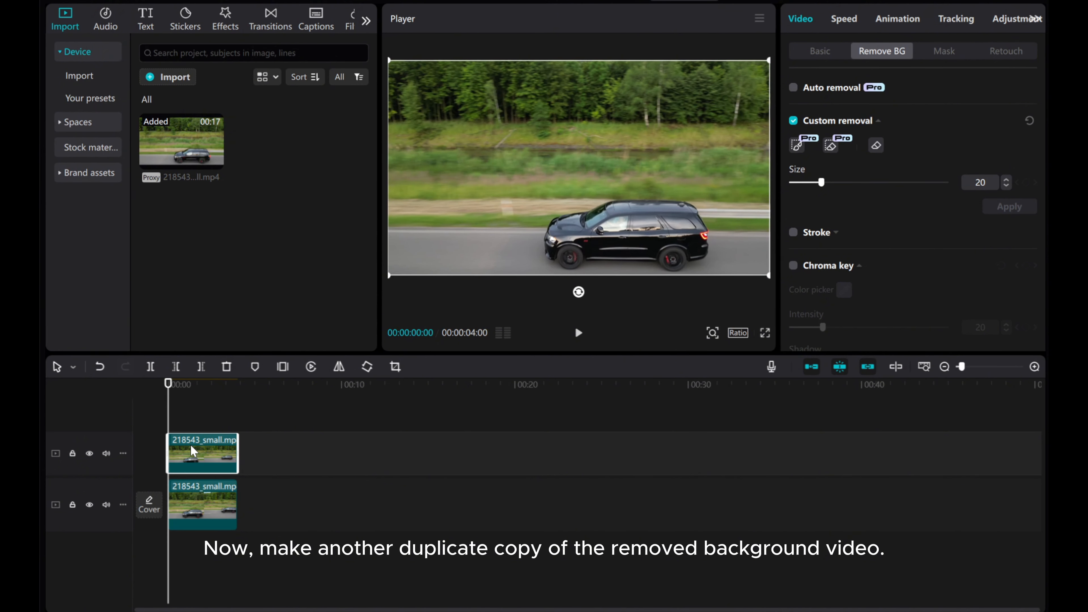
mouse_move(183, 400)
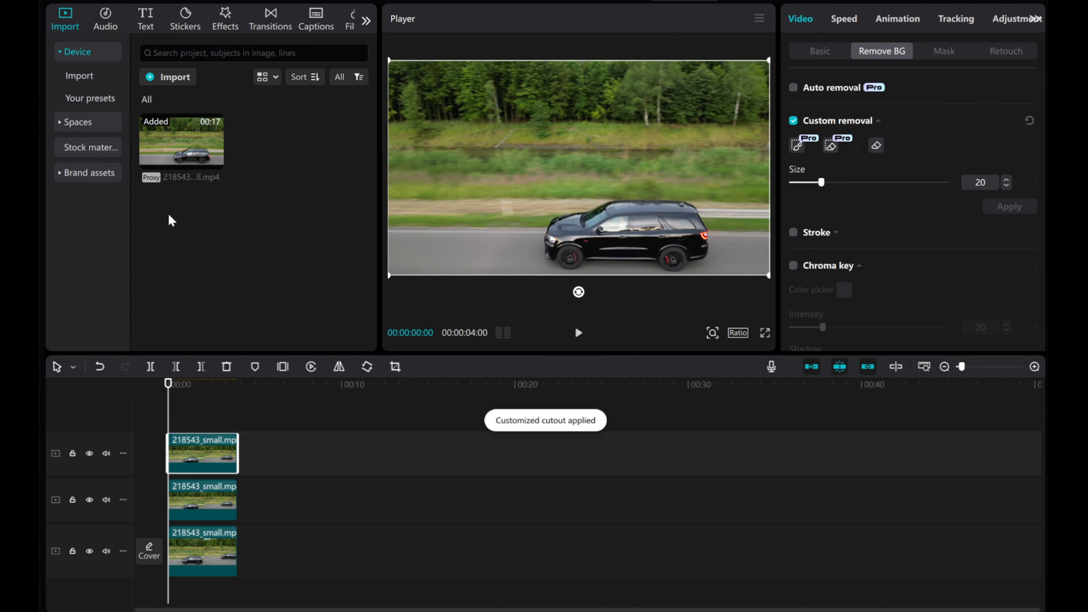
- Search the Effects library for 'Solution' and scroll through the video effect results
click(224, 18)
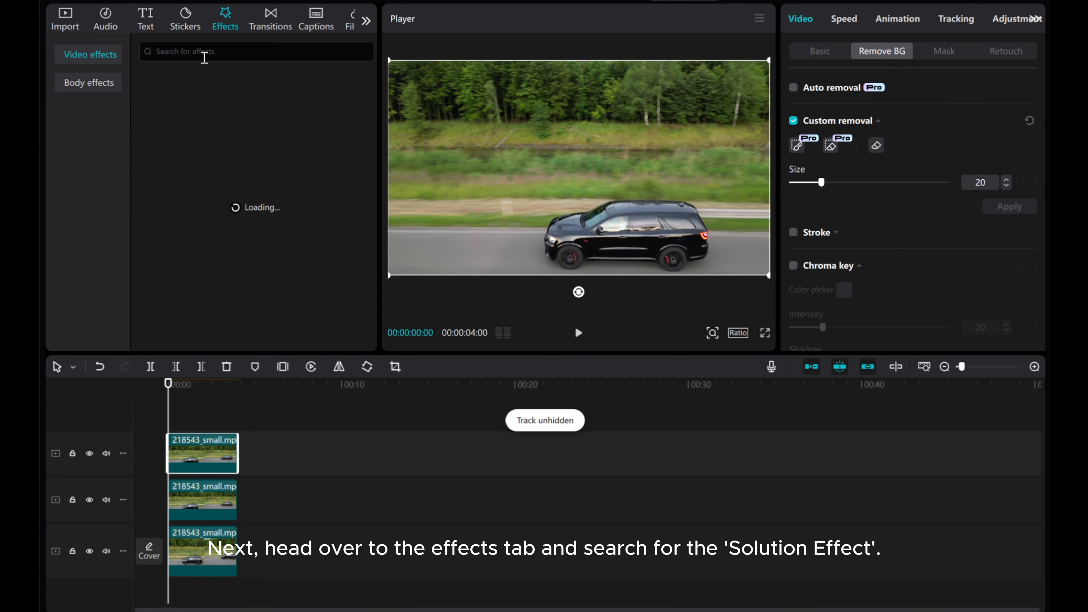
text(Solution)
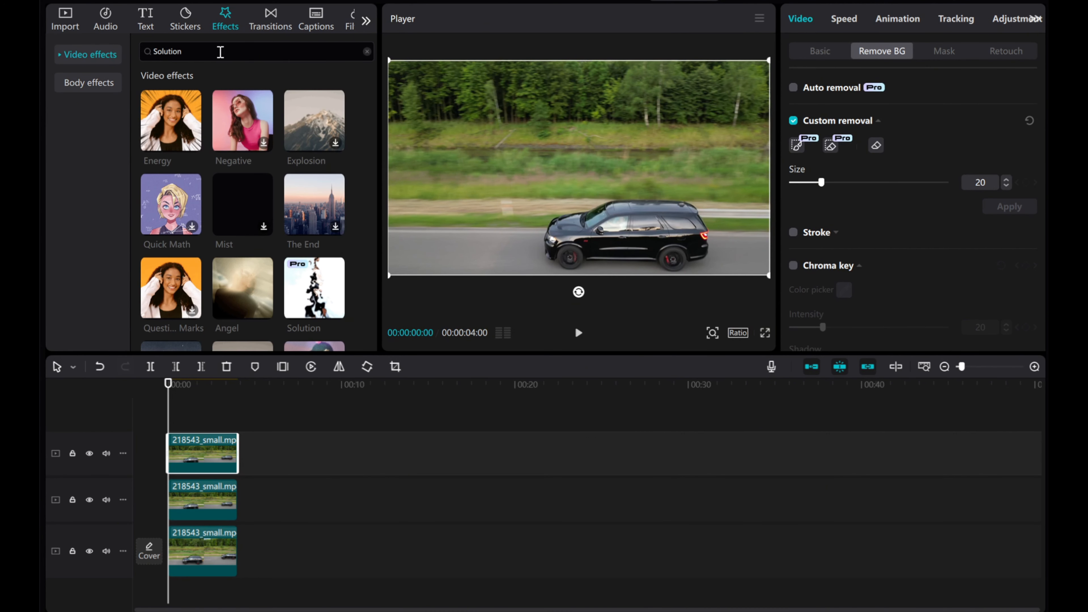
scroll(down, 3)
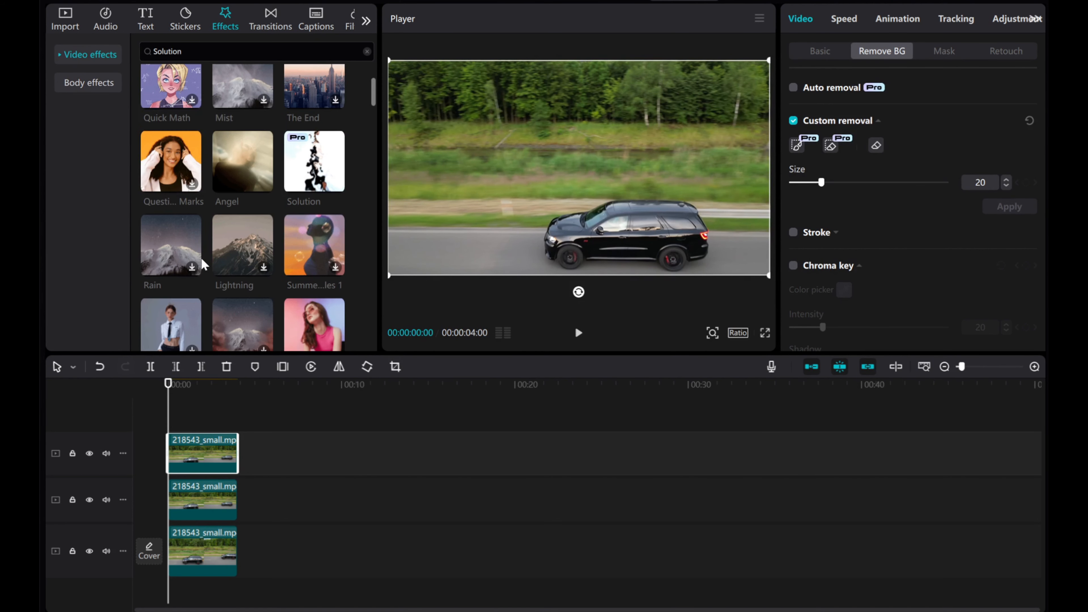
scroll(down, 3)
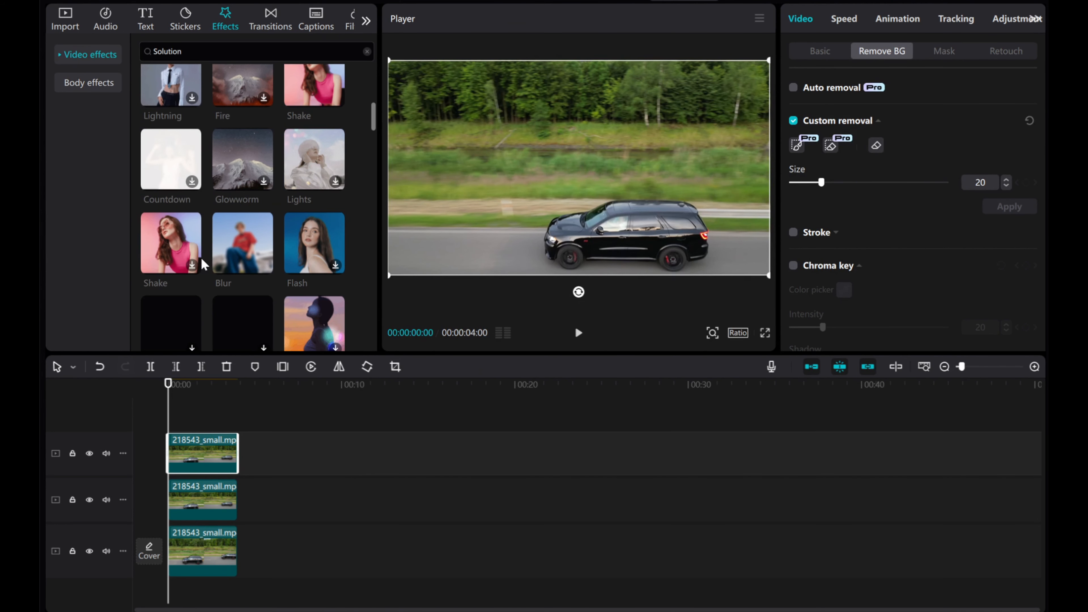
scroll(down, 3)
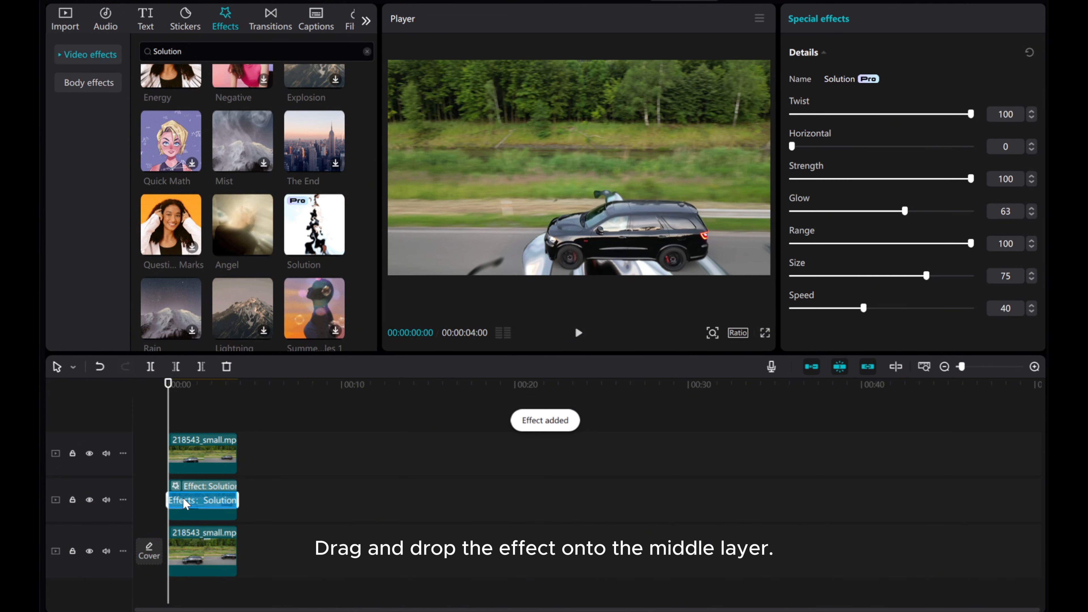
- Preview the Solution melting effect on the middle layer by playing and pausing
click(579, 333)
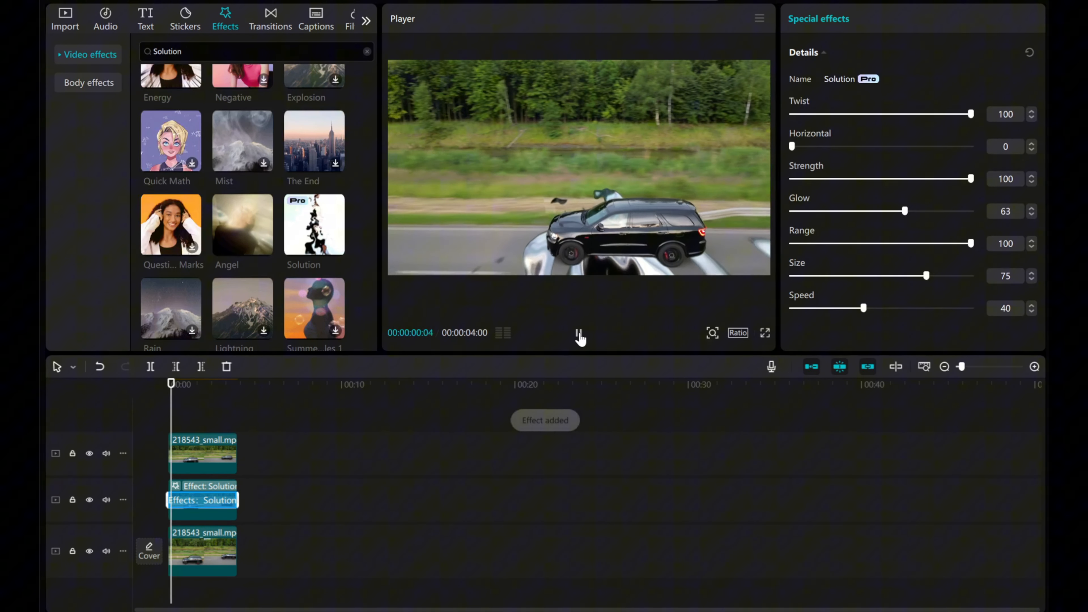
click(579, 335)
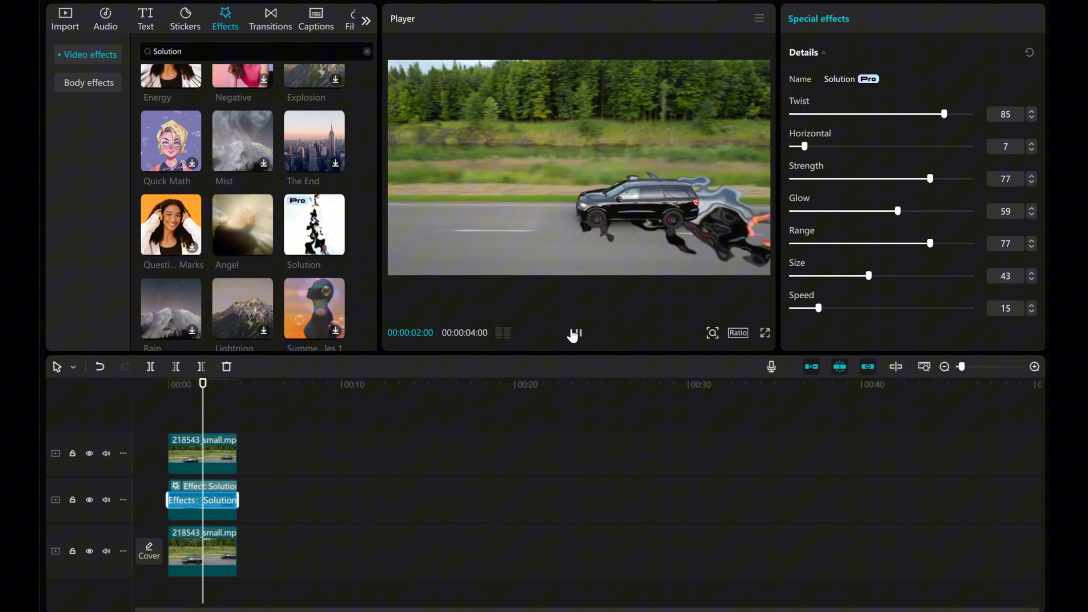
click(574, 334)
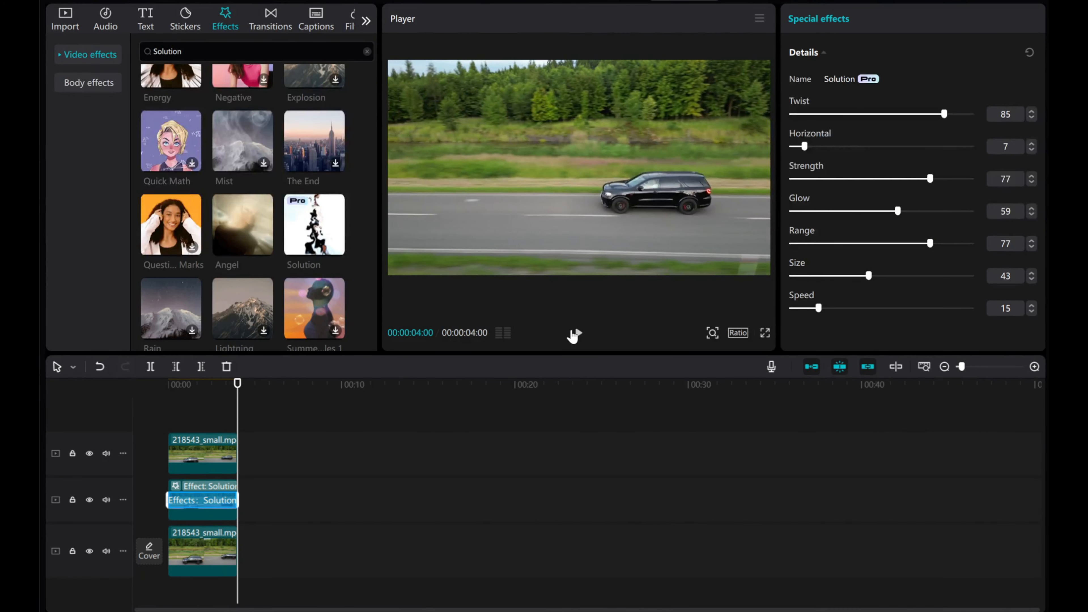